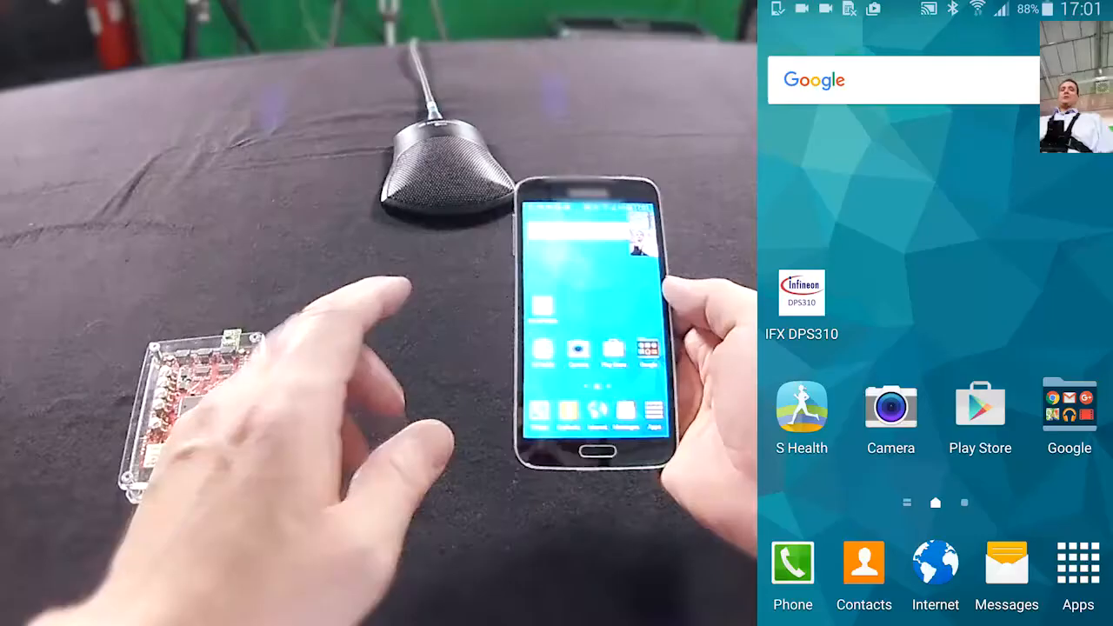
# Launch IFX DPS310 and connect to the listed Unknown sensor device to start plotting
pyautogui.click(800, 292)
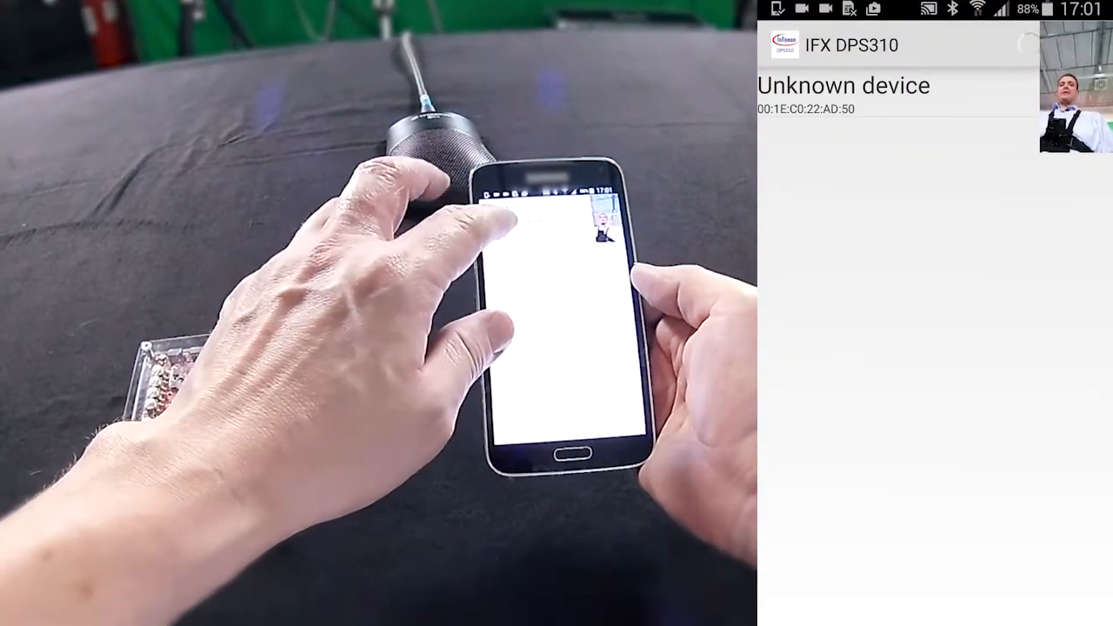
pyautogui.click(870, 85)
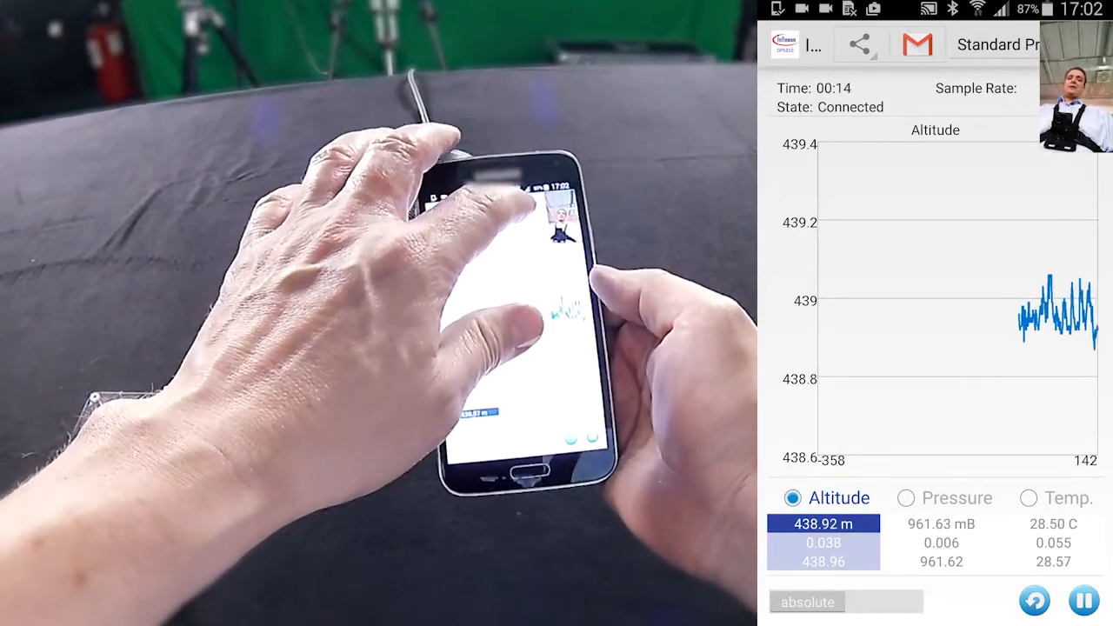
# Choose High Precision from the toolbar's measurement precision dropdown
pyautogui.click(995, 46)
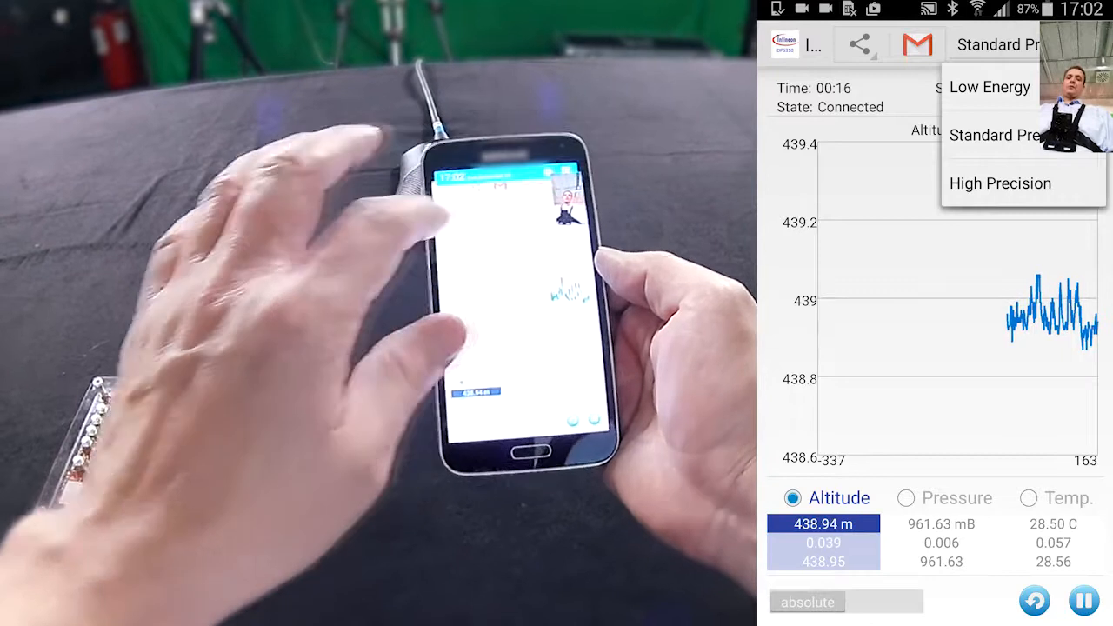
pyautogui.click(1000, 184)
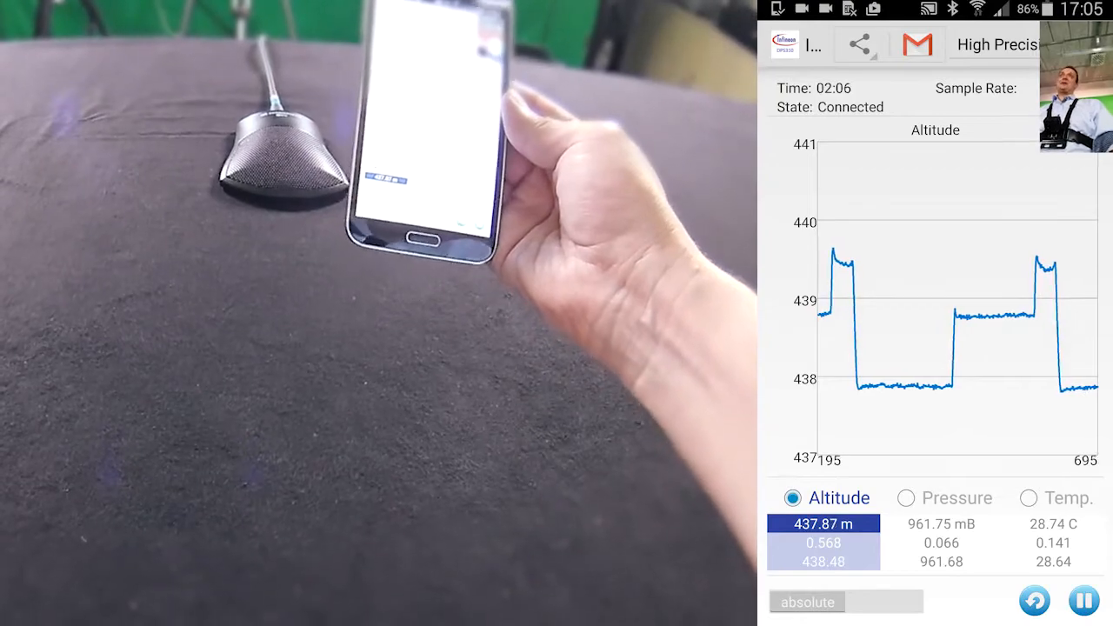
# Select the Pressure radio button so the graph plots pressure (~961.73 mB)
pyautogui.click(905, 497)
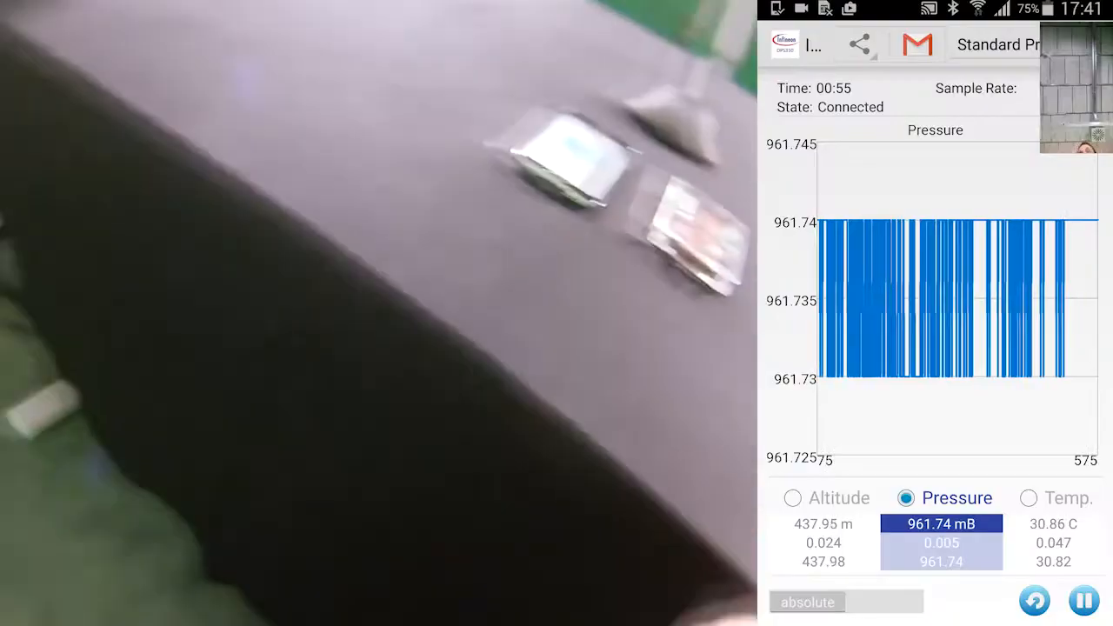